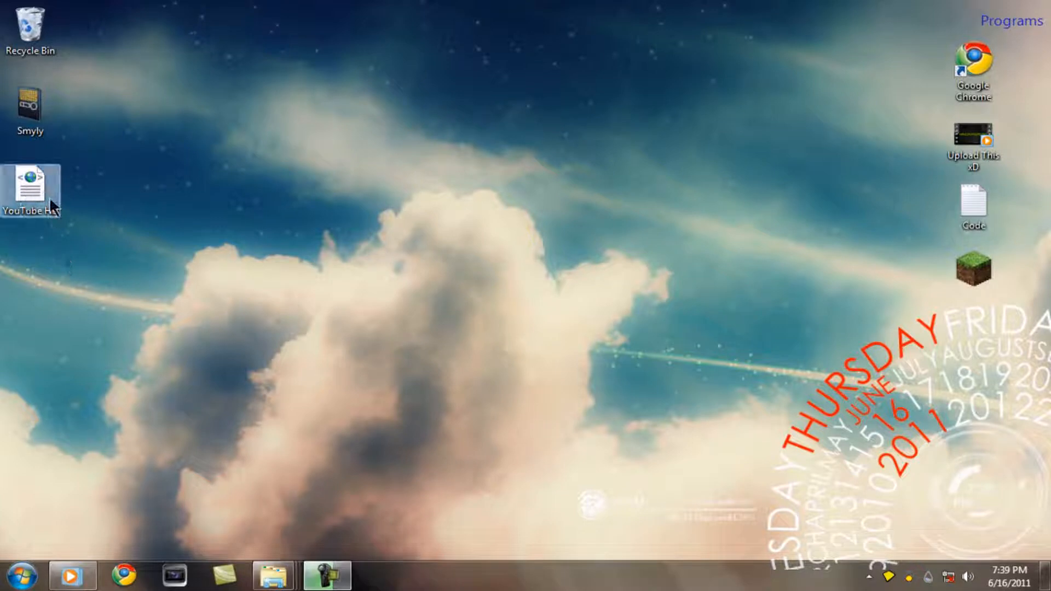
mouse_move(40, 191)
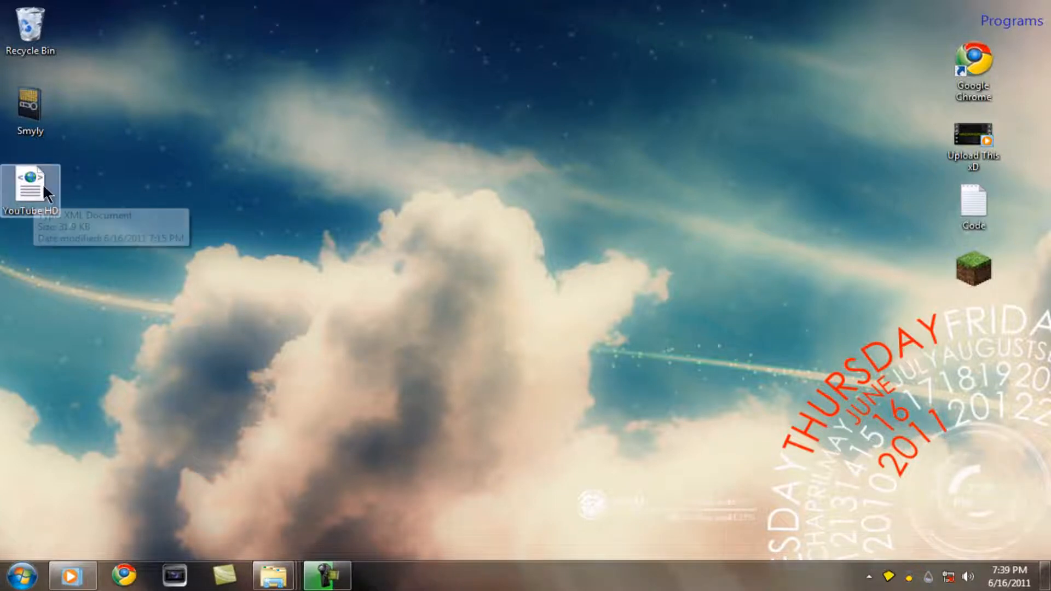
mouse_move(93, 472)
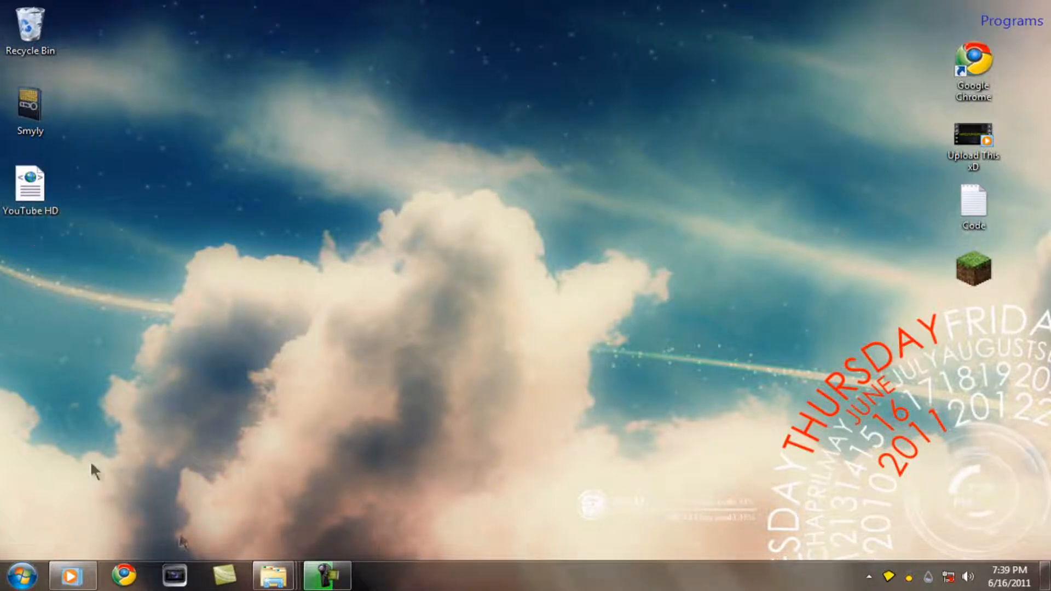
mouse_move(272, 487)
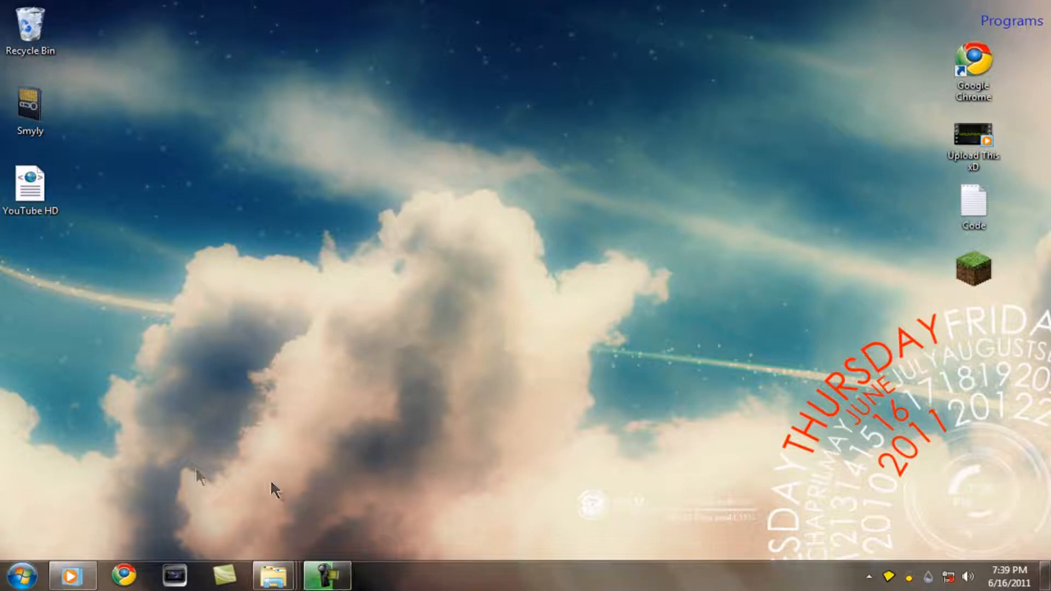
Search the Start menu for 'camtas' and open the Camtasia Studio documents folder
click(22, 576)
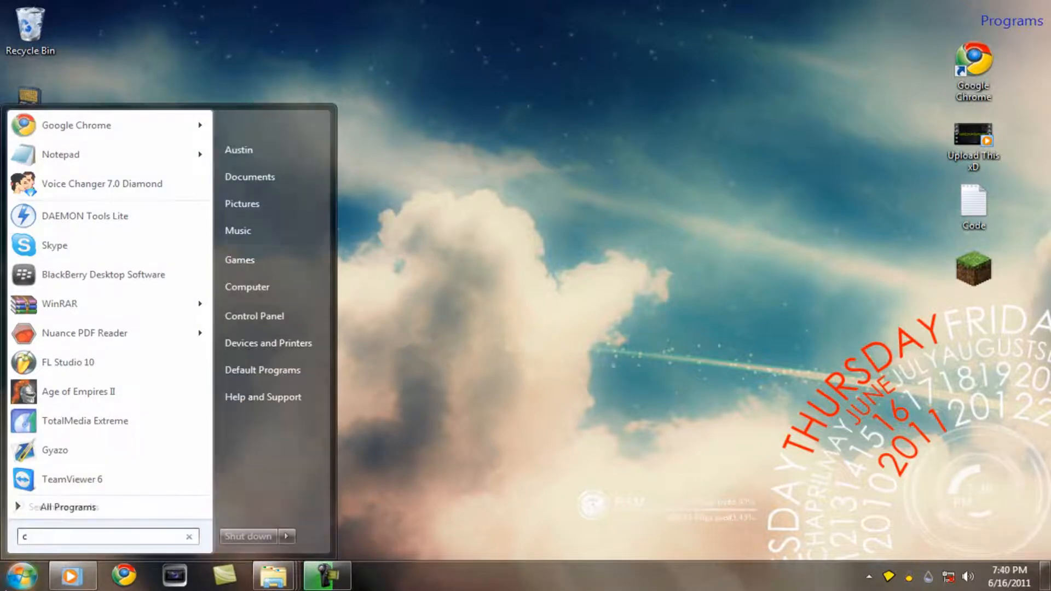
text(amtas)
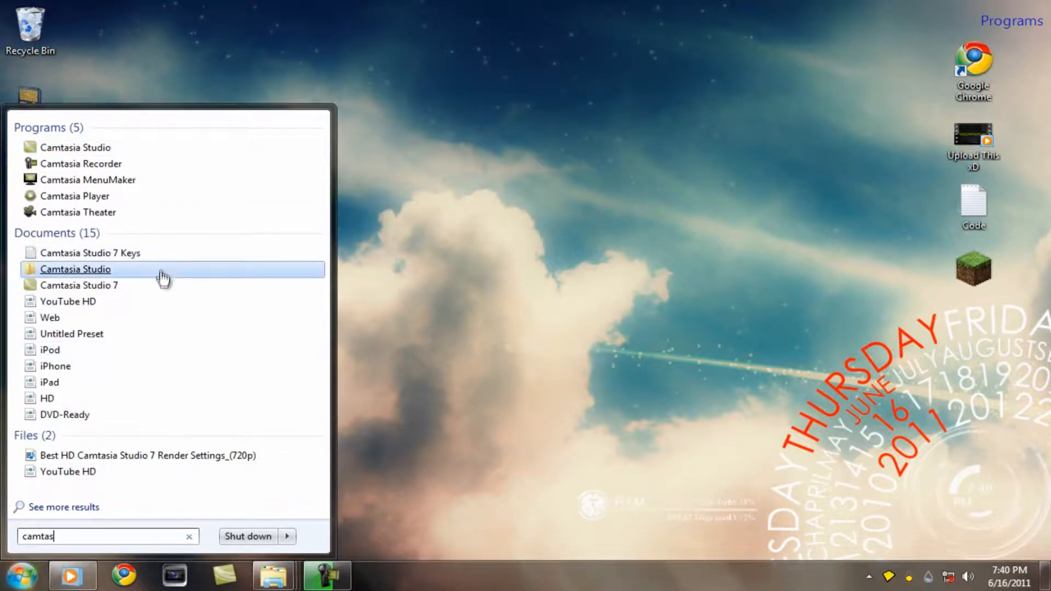
click(75, 269)
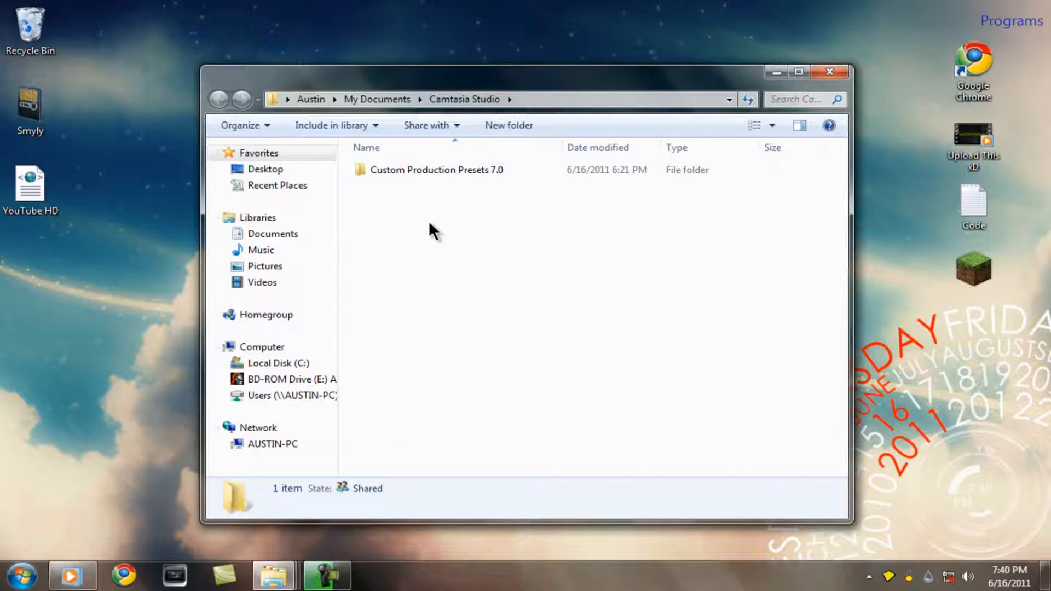
Check that the YouTube HD preset is in Custom Production Presets 7.0, then close the window
double_click(437, 170)
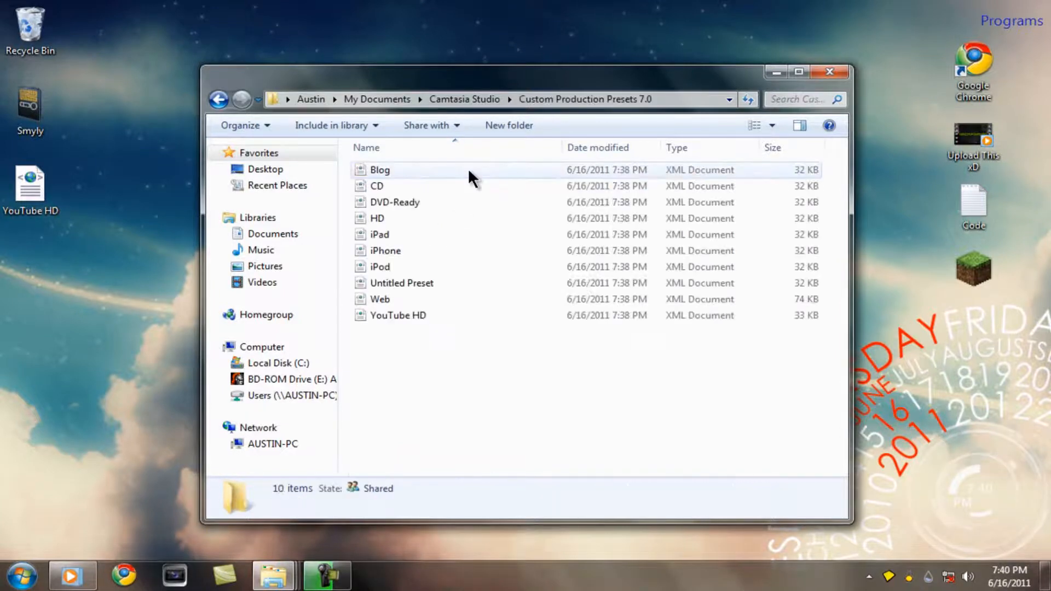
mouse_move(95, 193)
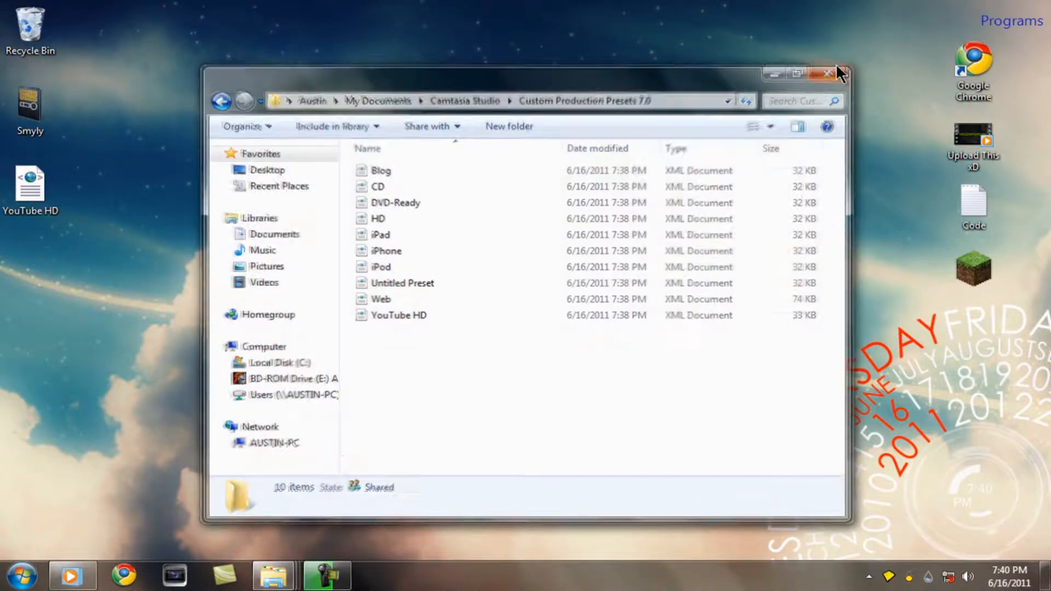
click(834, 73)
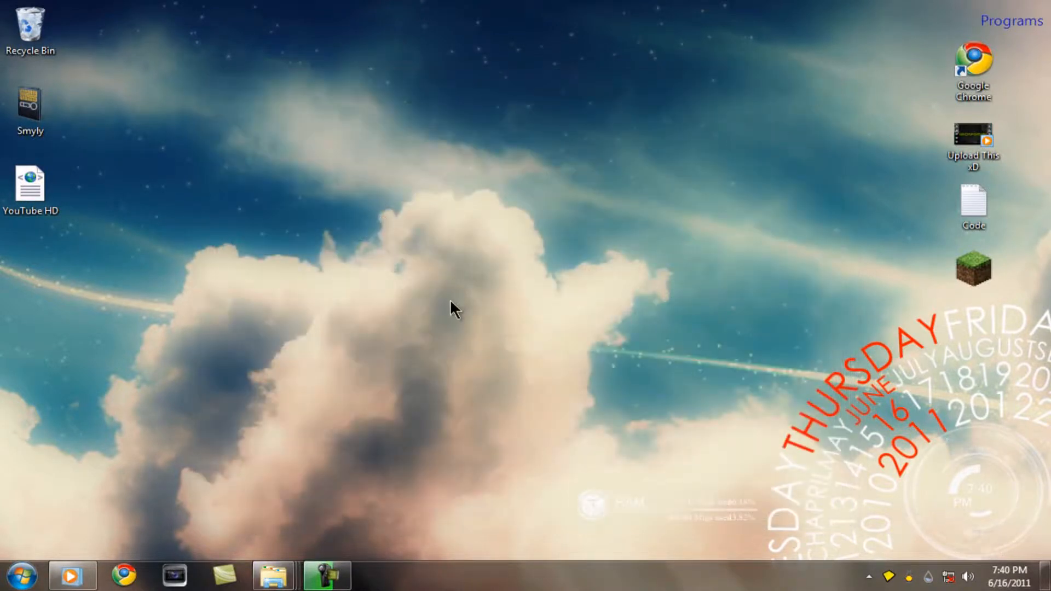